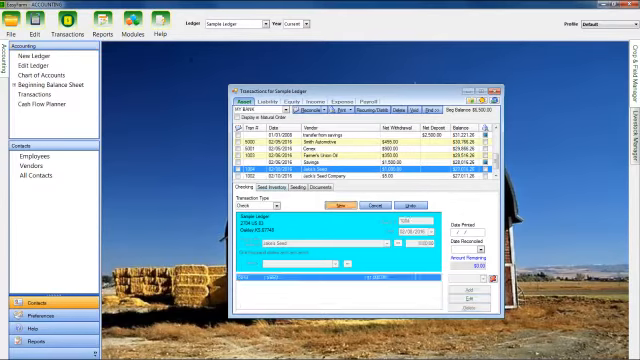
Go to the transaction's line-item details and bring up the account pick list
left_click(276, 200)
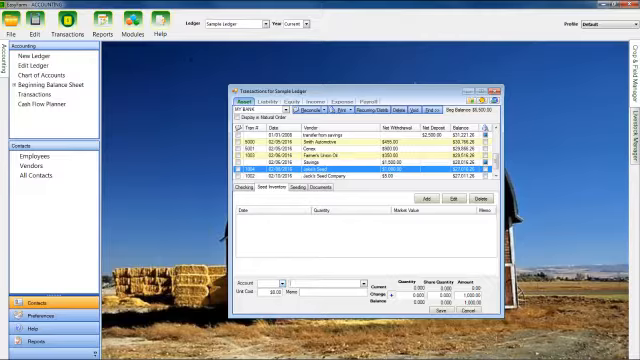
left_click(290, 288)
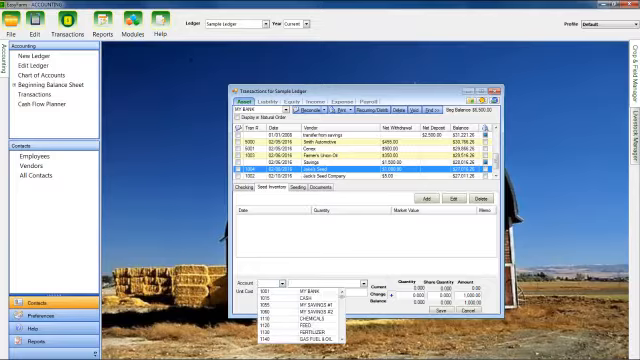